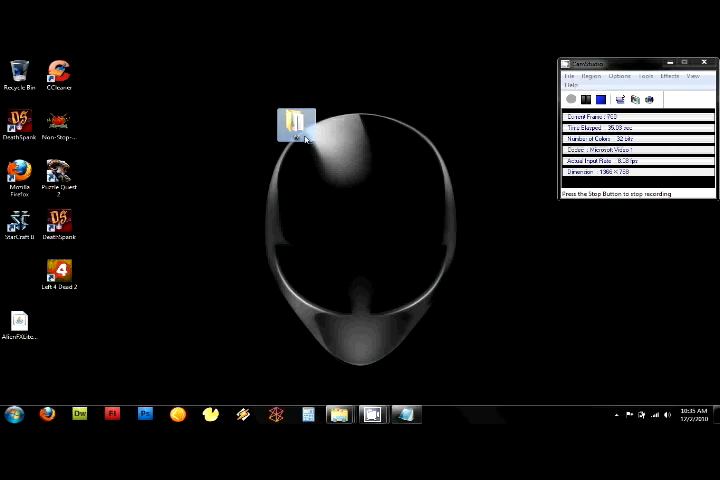
Step: Open the desktop AlienFX folder and select its README and vis_alienware DLL
{"action": "double_click", "coordinate": [294, 126]}
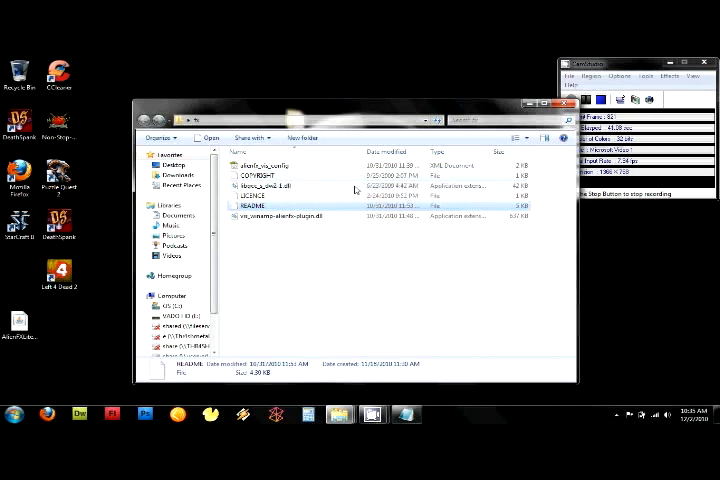
{"action": "left_click", "coordinate": [280, 184]}
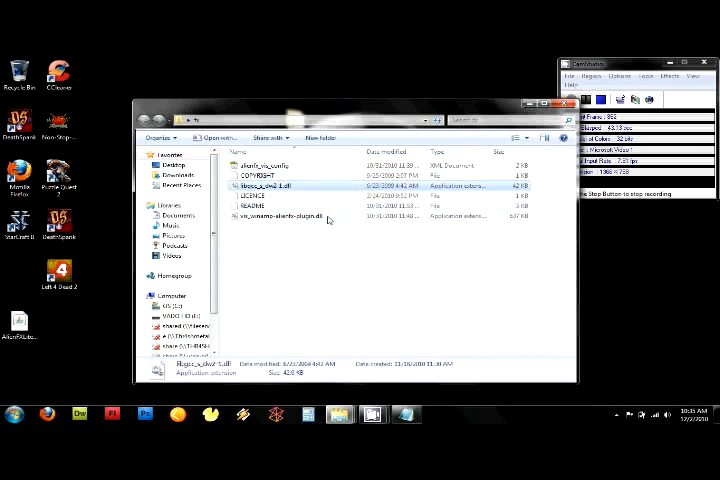
{"action": "left_click", "coordinate": [270, 166]}
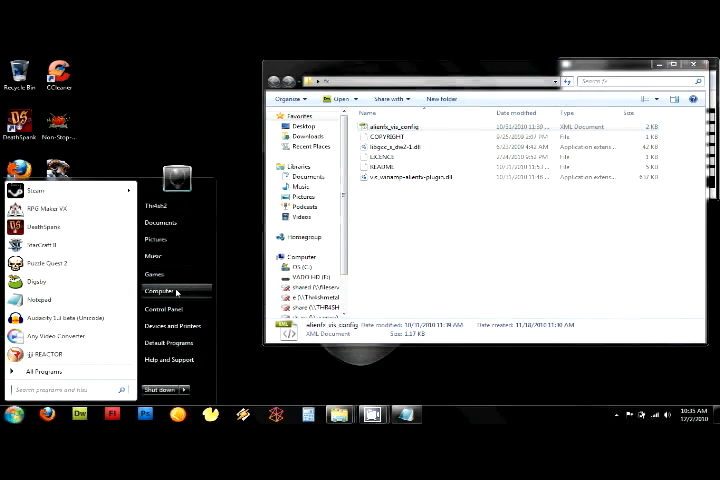
Step: Navigate from Computer through C:, Program Files and Winamp into the Plugins folder
{"action": "left_click", "coordinate": [160, 290]}
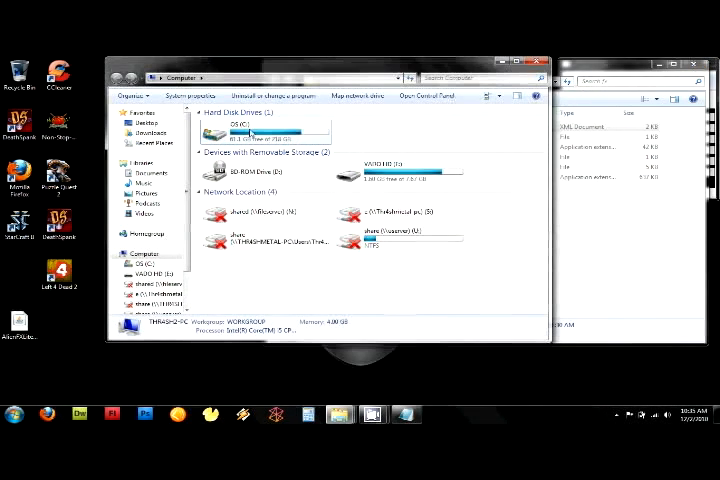
{"action": "double_click", "coordinate": [236, 132]}
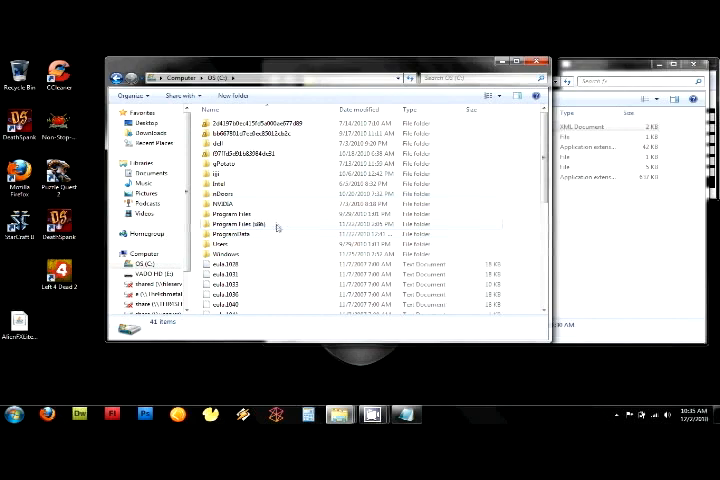
{"action": "double_click", "coordinate": [242, 218]}
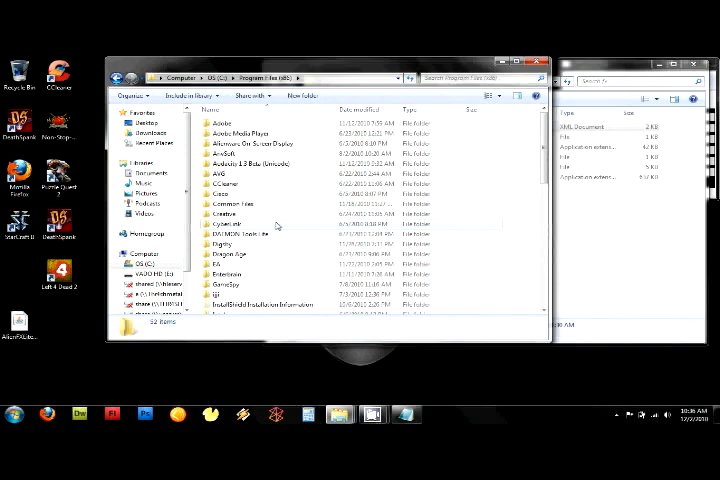
{"action": "scroll", "scroll_direction": "down", "scroll_amount": 3}
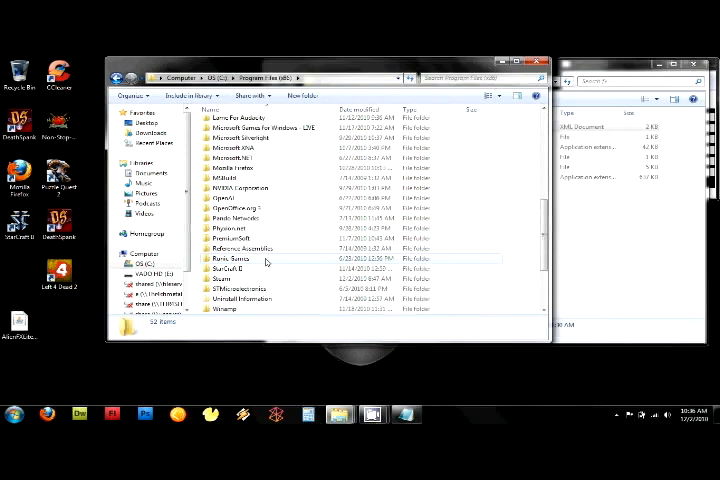
{"action": "double_click", "coordinate": [232, 308]}
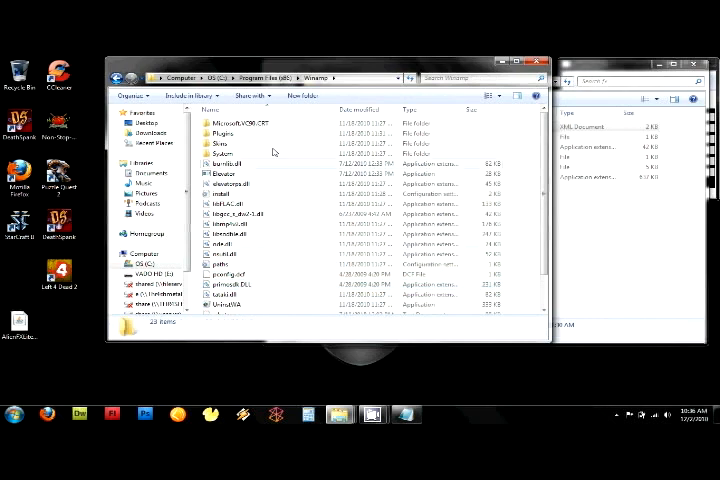
{"action": "left_click", "coordinate": [240, 214]}
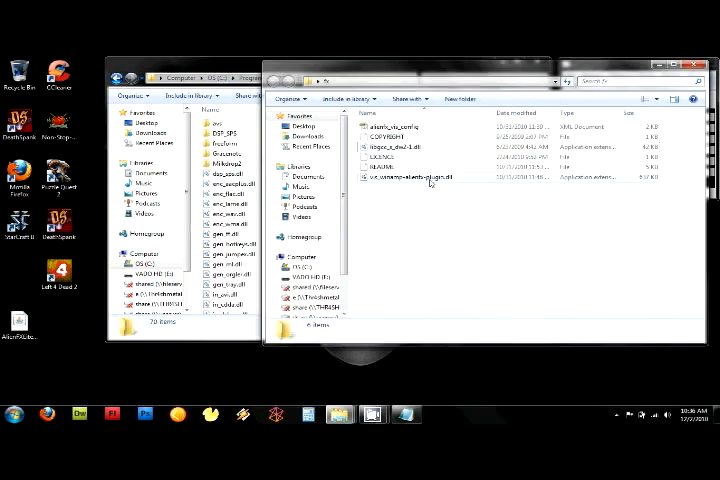
Step: Switch between the two folder windows and select the AlienFX plugin DLL
{"action": "left_click", "coordinate": [430, 176]}
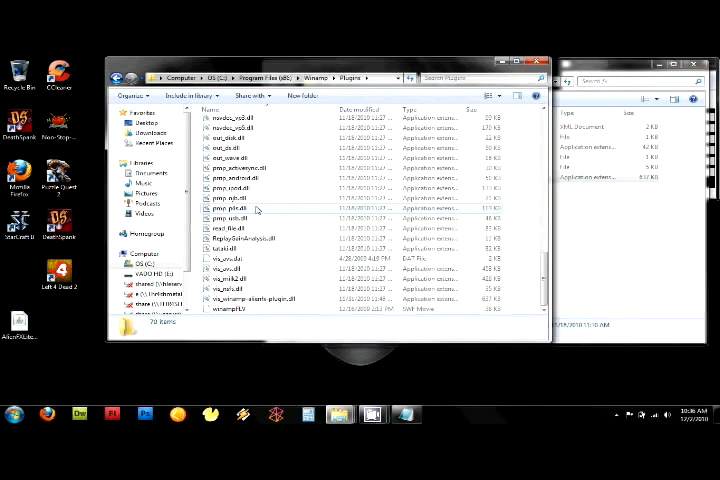
{"action": "left_click", "coordinate": [256, 298]}
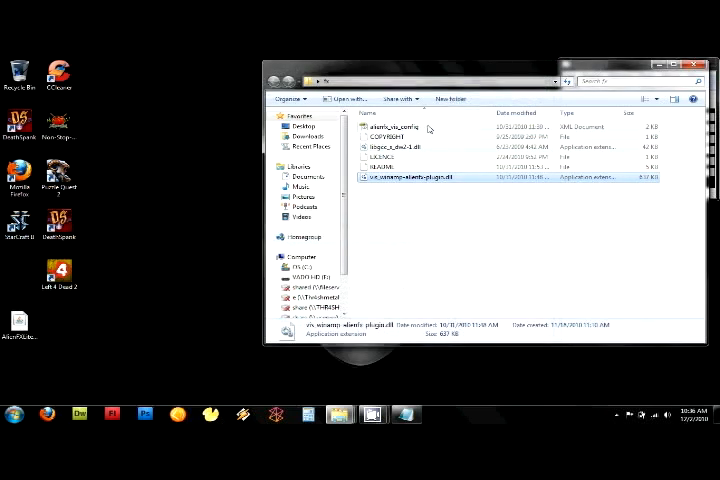
{"action": "left_click", "coordinate": [390, 128]}
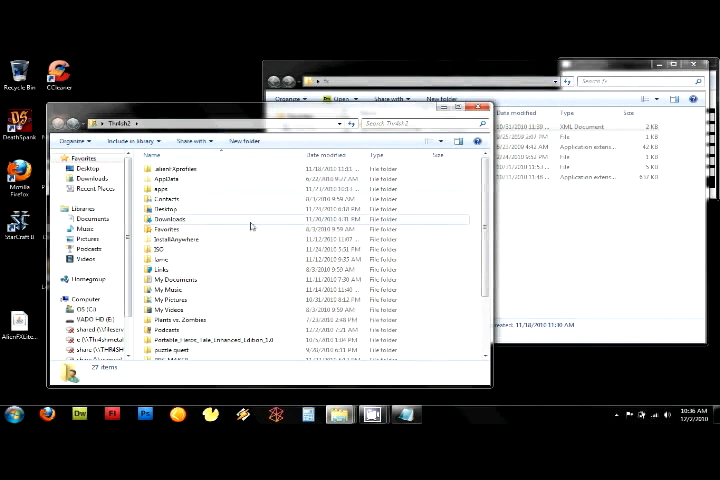
{"action": "mouse_move", "coordinate": [206, 184]}
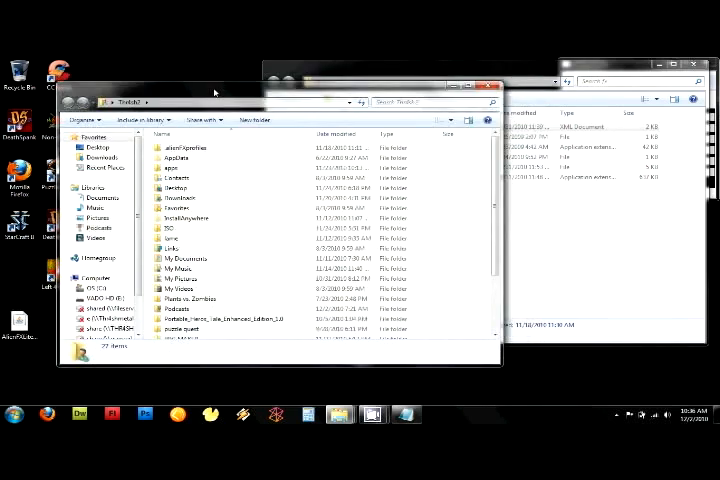
Step: Enable Show hidden files and folders in Folder Options via the Tools menu
{"action": "left_click", "coordinate": [76, 118]}
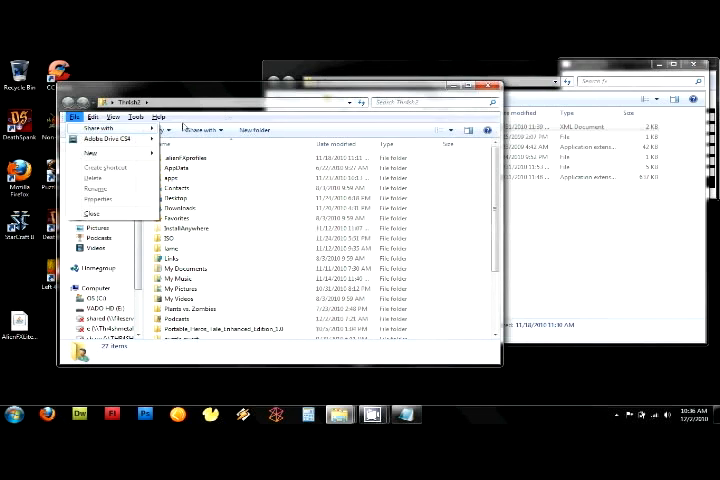
{"action": "left_click", "coordinate": [156, 116]}
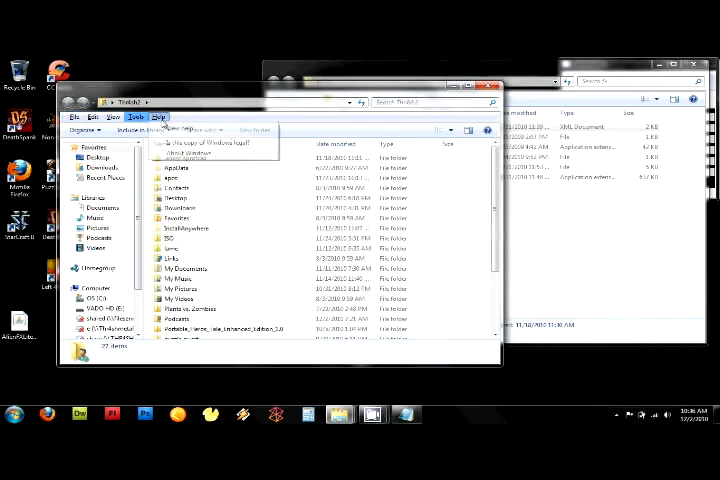
{"action": "left_click", "coordinate": [136, 118]}
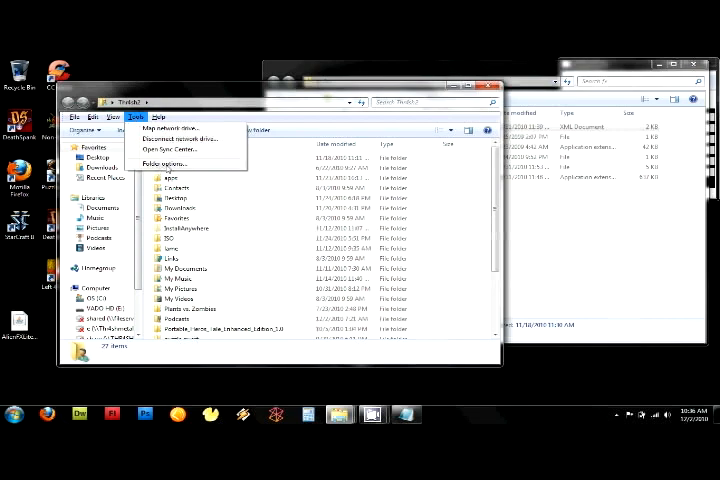
{"action": "left_click", "coordinate": [168, 160]}
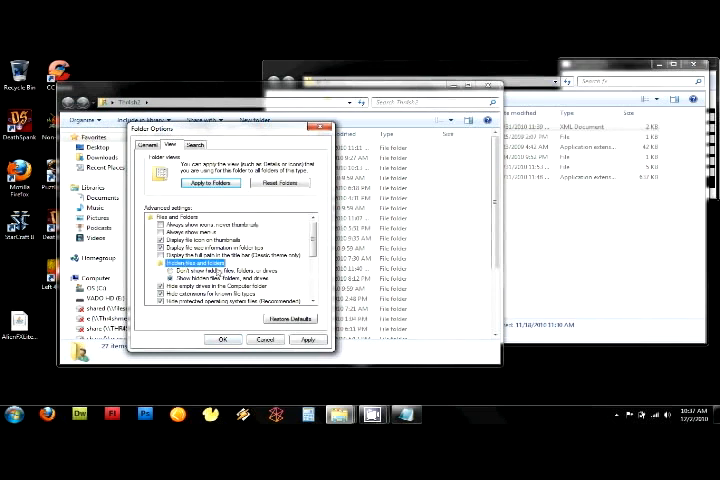
{"action": "left_click", "coordinate": [164, 270]}
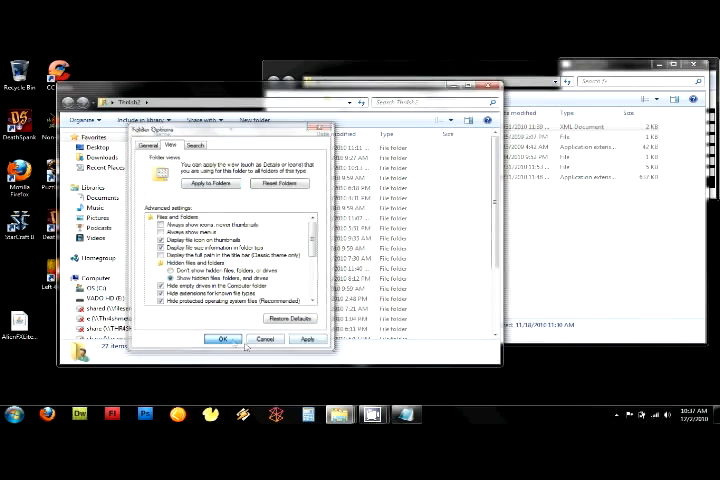
{"action": "left_click", "coordinate": [222, 340]}
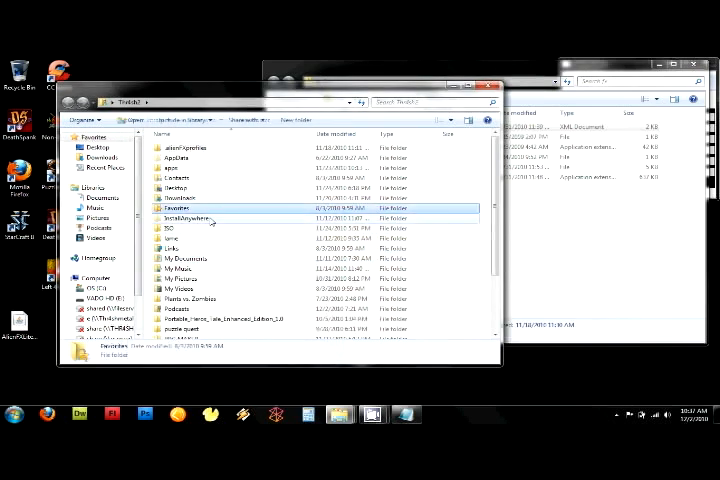
Step: Open AppData, Roaming, Winamp and its settings subfolder
{"action": "left_click", "coordinate": [196, 218]}
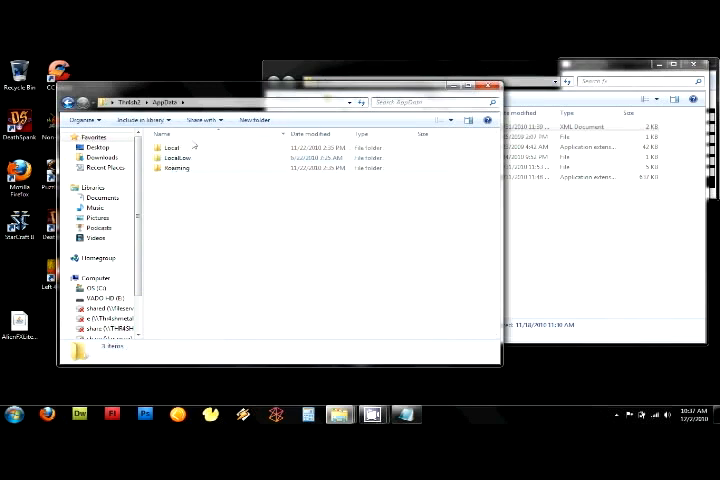
{"action": "double_click", "coordinate": [176, 168]}
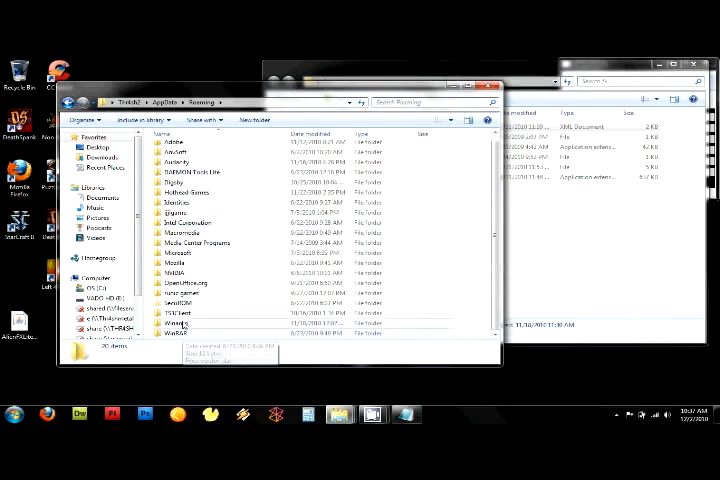
{"action": "double_click", "coordinate": [176, 324]}
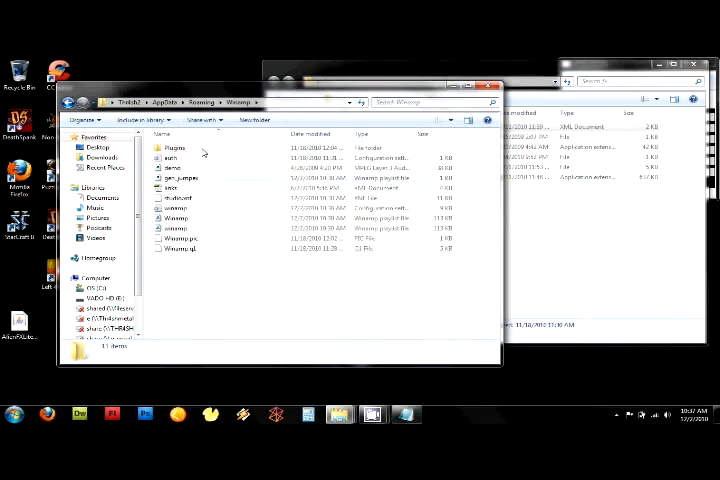
{"action": "double_click", "coordinate": [180, 148]}
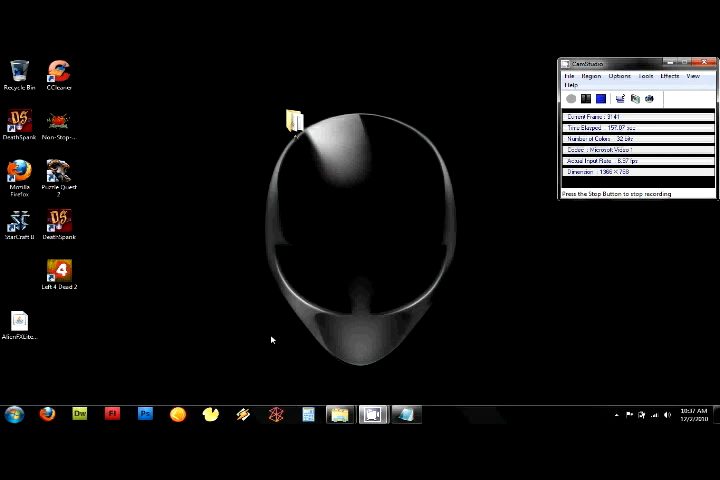
{"action": "mouse_move", "coordinate": [240, 266]}
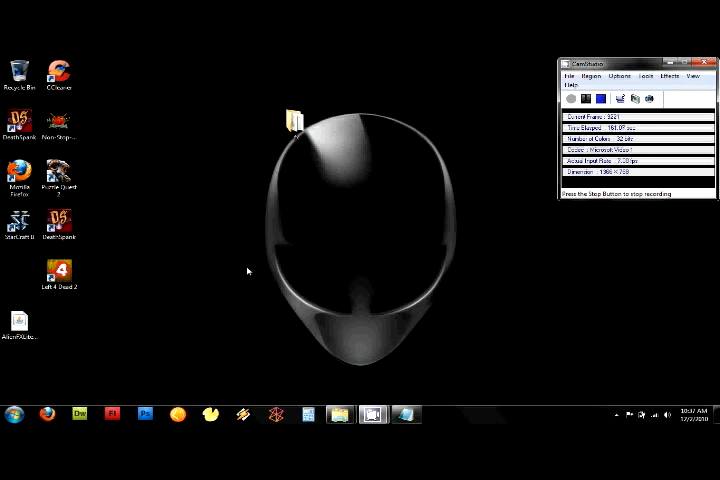
{"action": "mouse_move", "coordinate": [518, 376]}
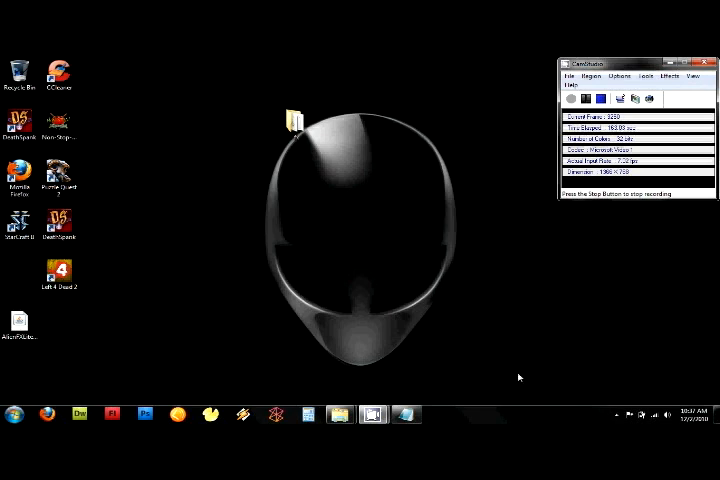
{"action": "mouse_move", "coordinate": [436, 336]}
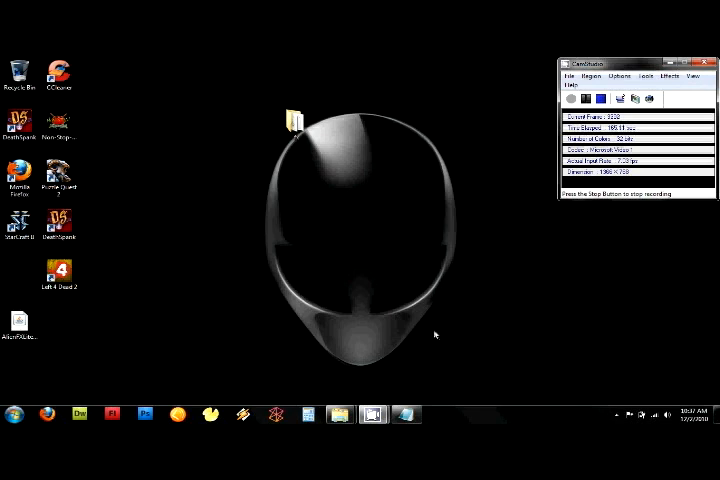
{"action": "mouse_move", "coordinate": [428, 330]}
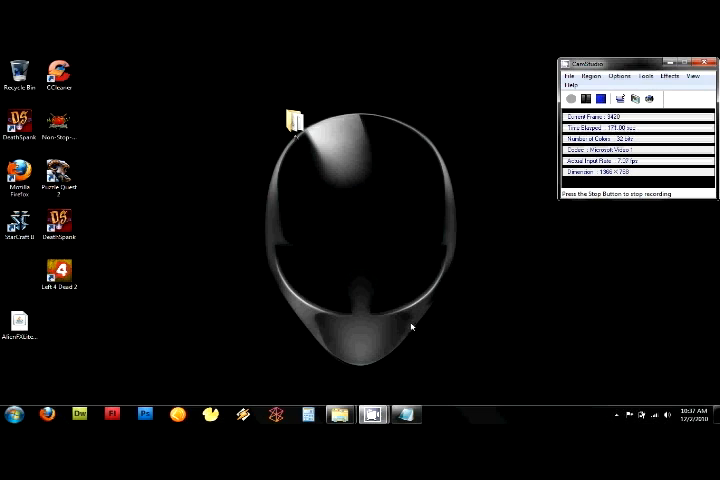
{"action": "mouse_move", "coordinate": [284, 380]}
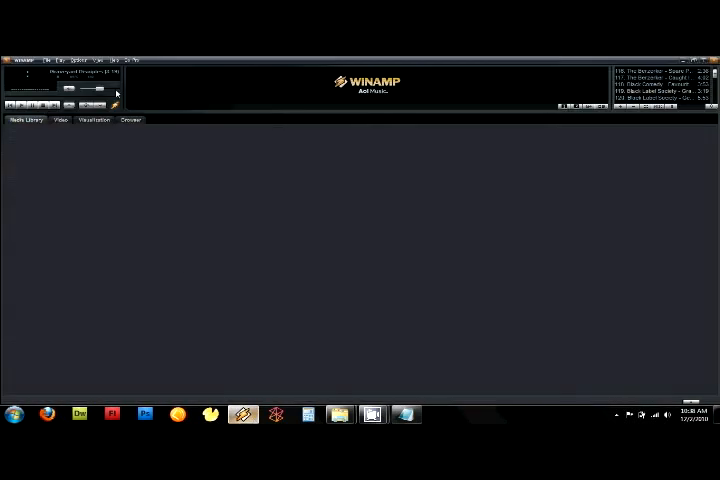
Step: Reach the Plug-ins Visualization page of Preferences from the Options menu
{"action": "left_click", "coordinate": [80, 60]}
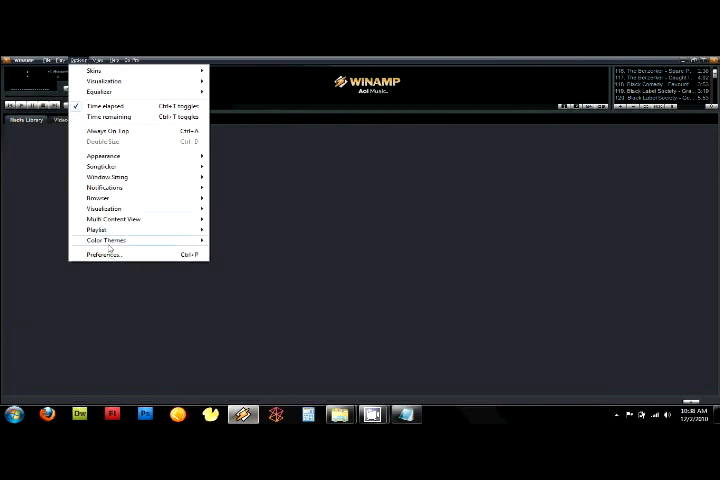
{"action": "left_click", "coordinate": [102, 252]}
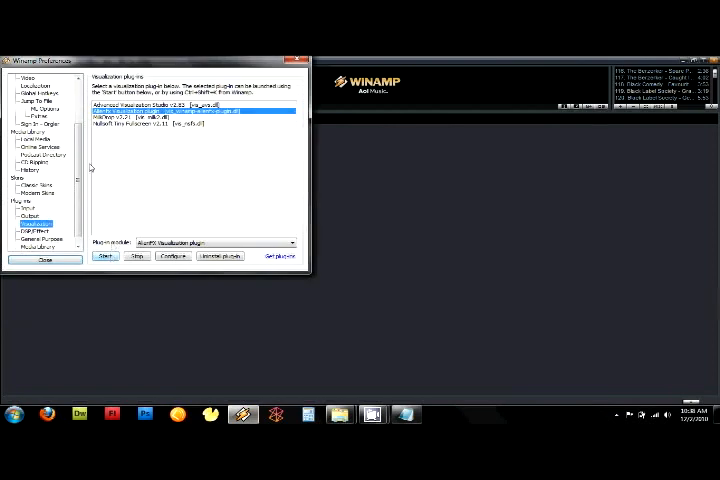
{"action": "left_click", "coordinate": [36, 96]}
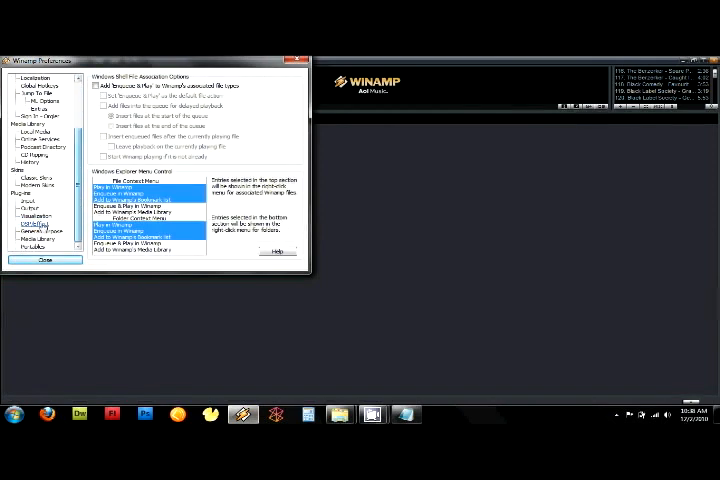
{"action": "left_click", "coordinate": [36, 216]}
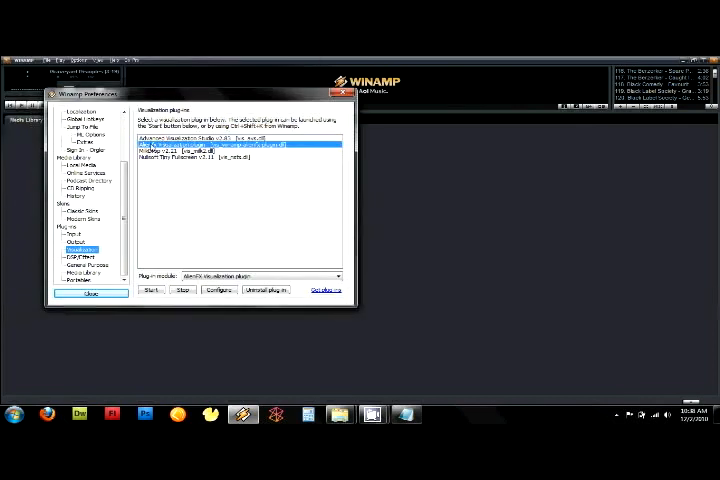
{"action": "mouse_move", "coordinate": [196, 150]}
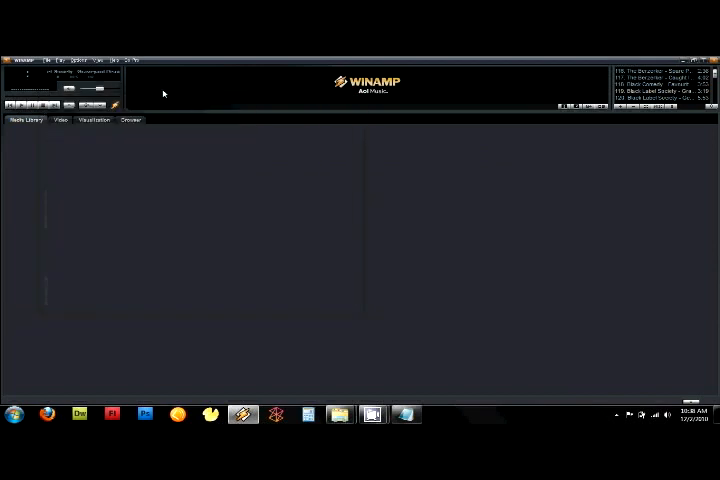
{"action": "left_click", "coordinate": [96, 60]}
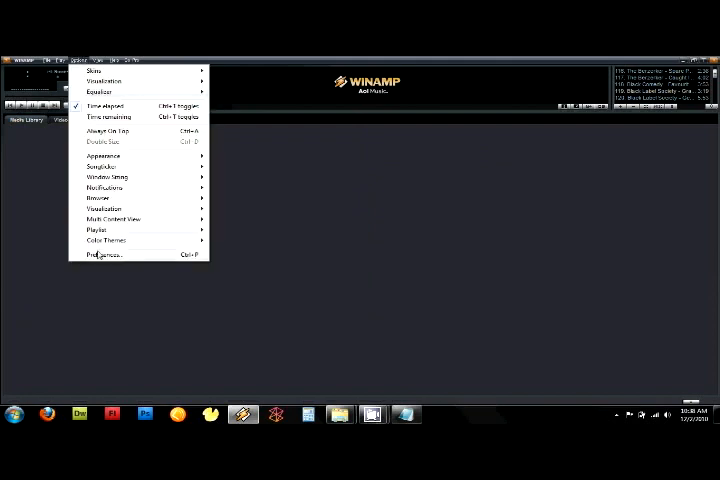
{"action": "left_click", "coordinate": [102, 254]}
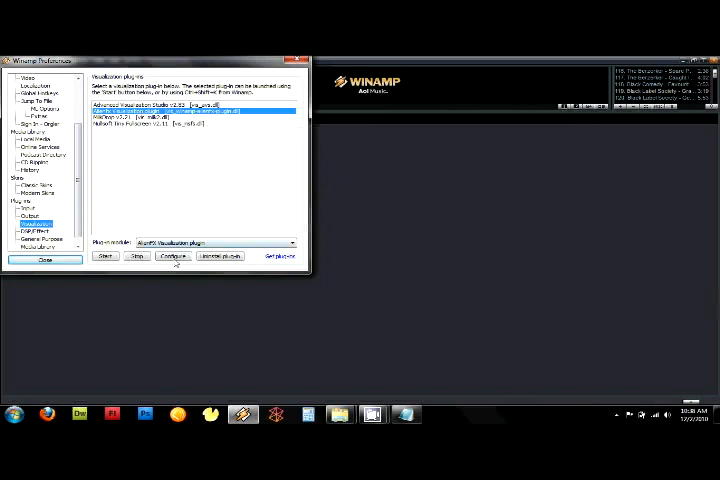
Step: Show the active AlienFX plugin's configuration with its energy factors and zones
{"action": "left_click", "coordinate": [160, 256]}
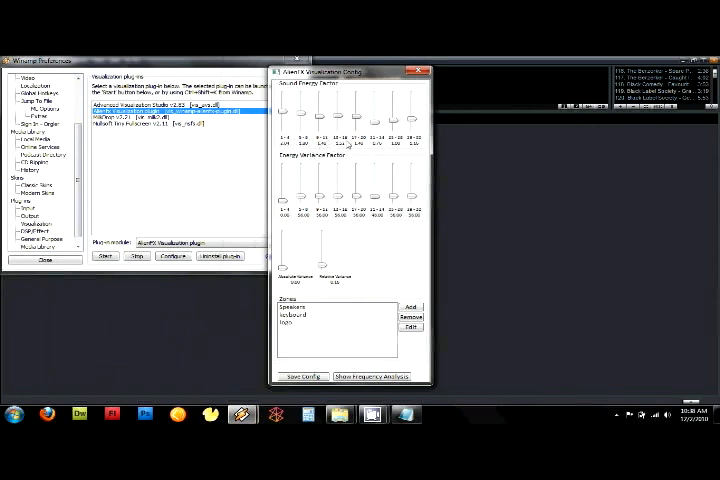
{"action": "mouse_move", "coordinate": [384, 160]}
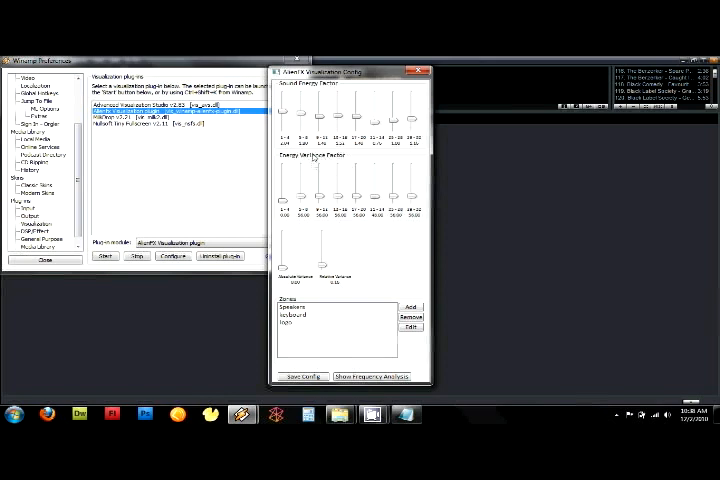
{"action": "mouse_move", "coordinate": [352, 168]}
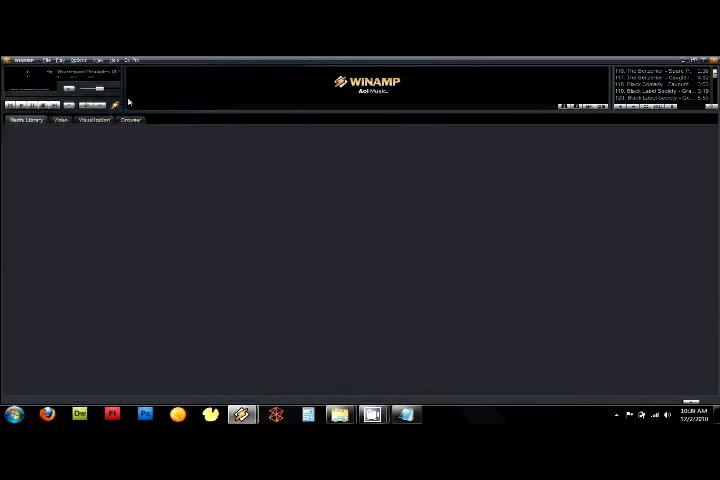
Step: Play a track from the Local Media library
{"action": "left_click", "coordinate": [28, 120]}
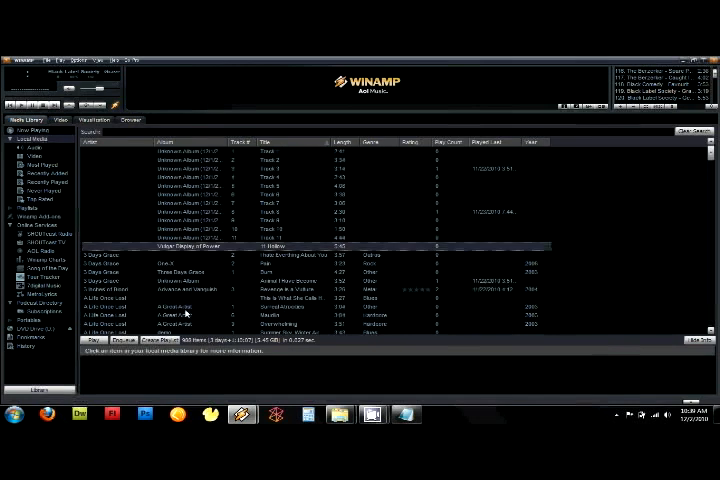
{"action": "double_click", "coordinate": [200, 264]}
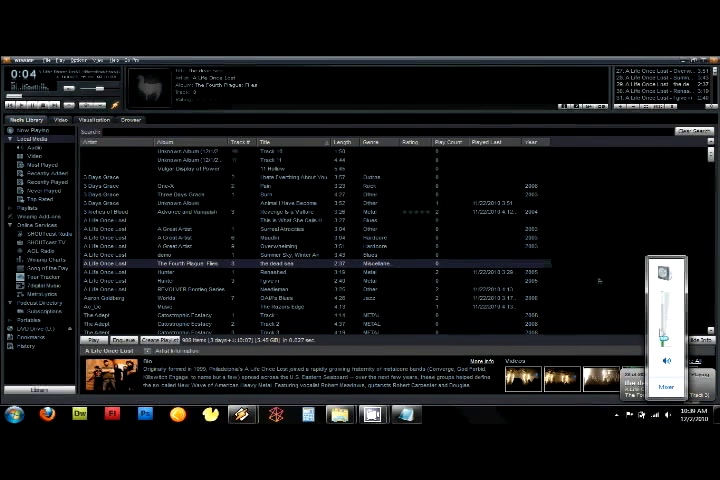
{"action": "mouse_move", "coordinate": [616, 296]}
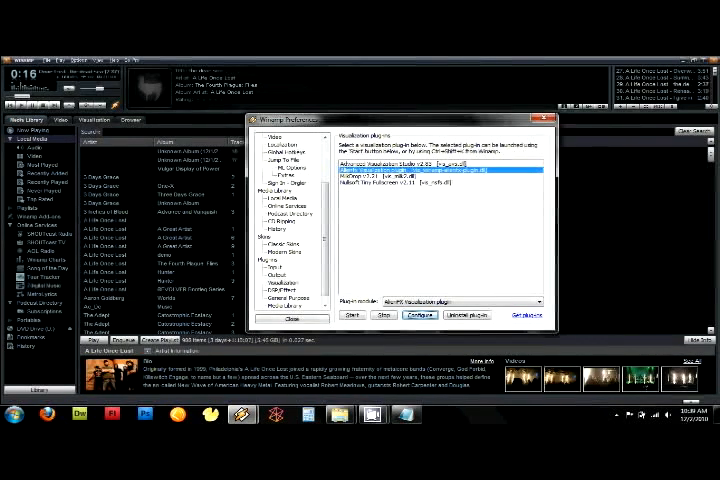
Step: In the AlienFX settings add a new zone named for the speakers and begin editing it
{"action": "left_click", "coordinate": [420, 316]}
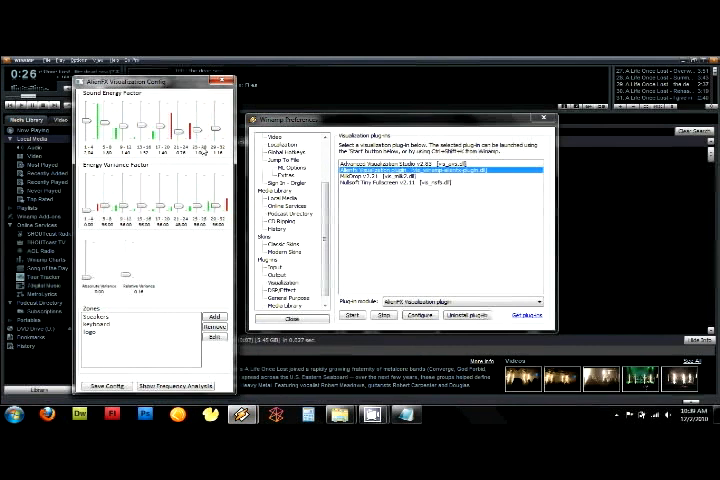
{"action": "left_click", "coordinate": [110, 316]}
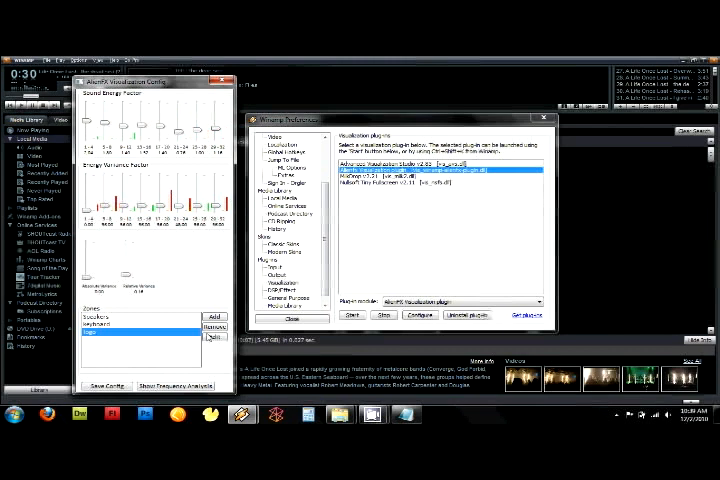
{"action": "left_click", "coordinate": [214, 316]}
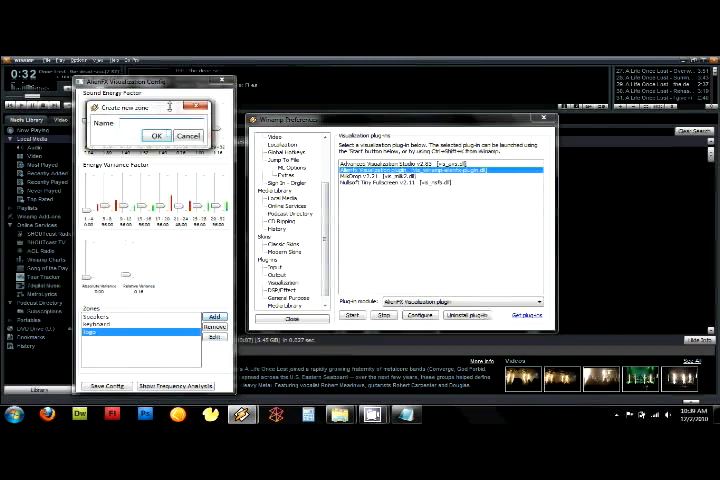
{"action": "type", "text": "spe"}
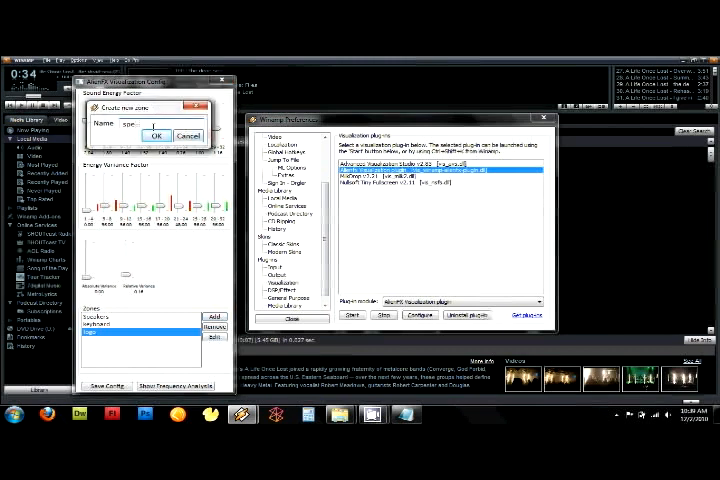
{"action": "left_click", "coordinate": [156, 136]}
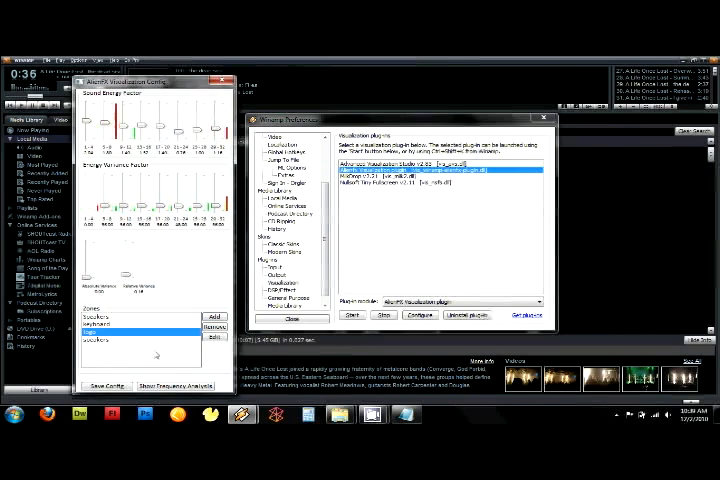
{"action": "left_click", "coordinate": [214, 336]}
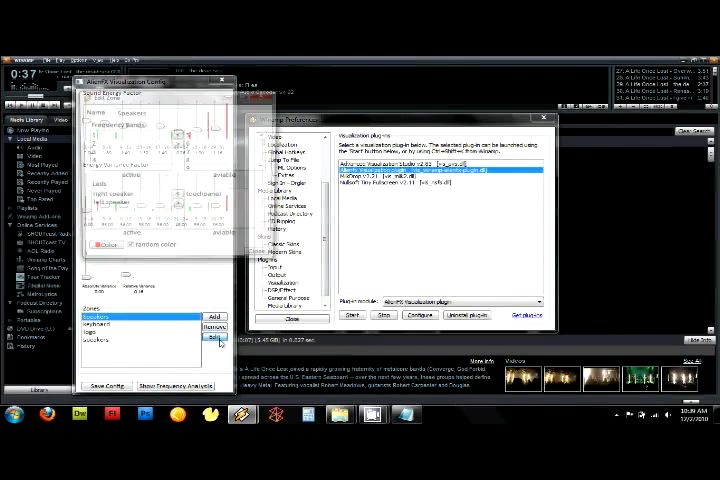
Step: Choose a light to include in the speakers zone in the Edit Zone dialog
{"action": "left_click", "coordinate": [214, 336]}
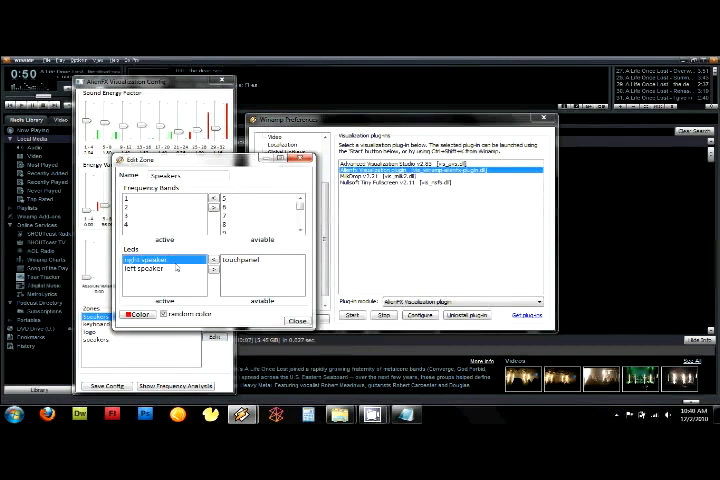
{"action": "left_click", "coordinate": [156, 198]}
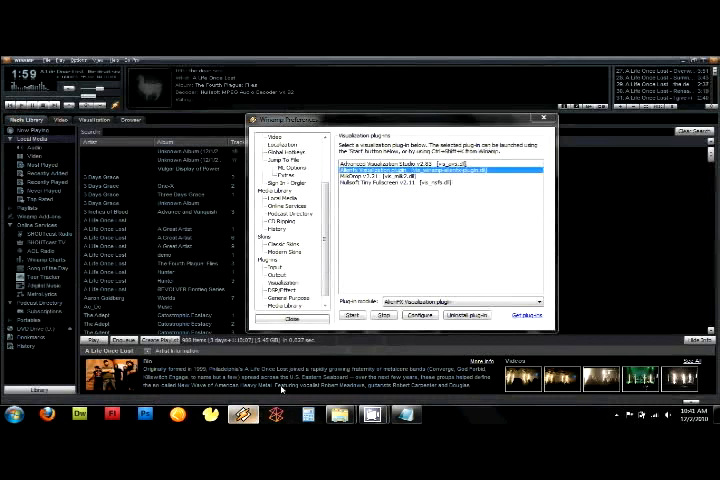
{"action": "left_click", "coordinate": [418, 316]}
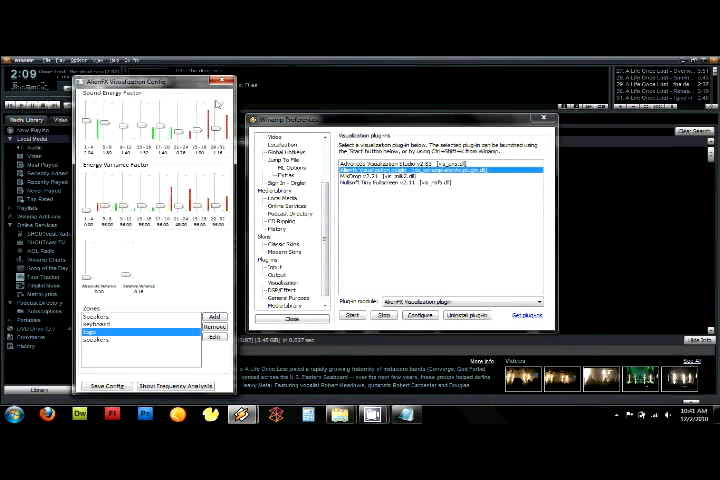
{"action": "left_click", "coordinate": [224, 80]}
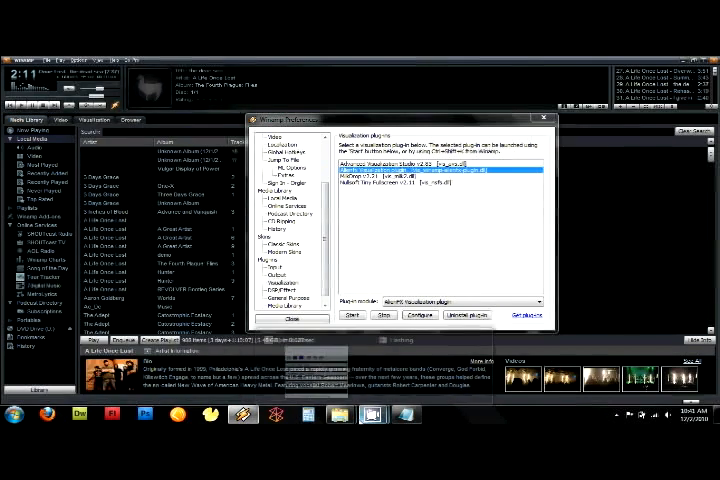